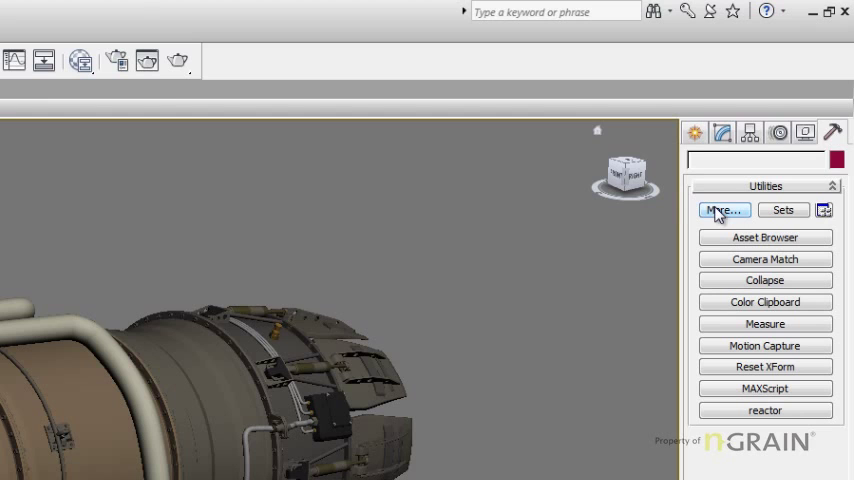
- Launch the PolyTrans I/O Converters utility from the More... utilities list
left_click(724, 209)
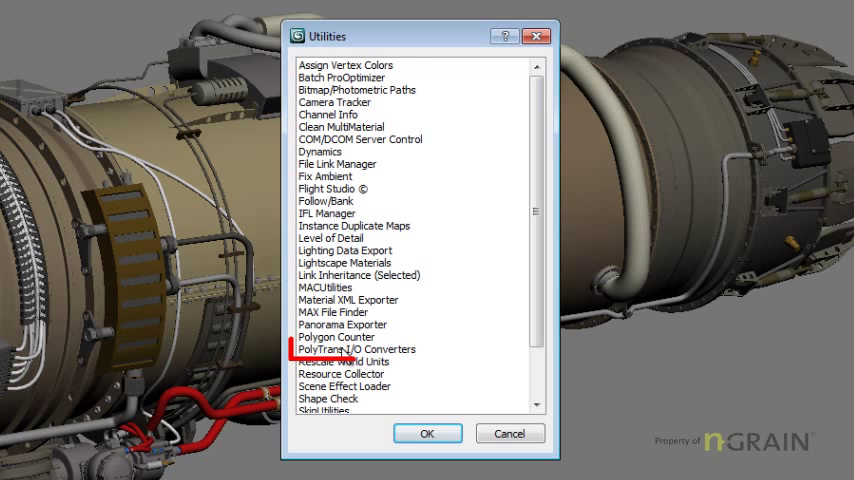
left_click(356, 349)
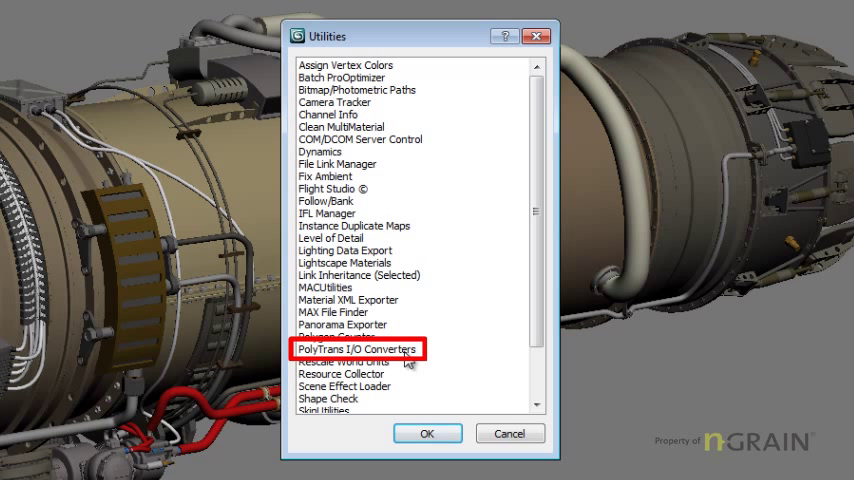
left_click(358, 348)
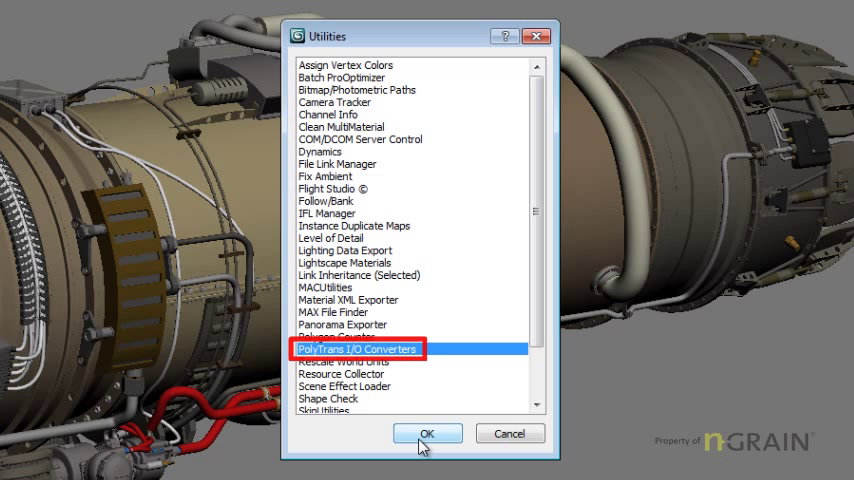
left_click(427, 433)
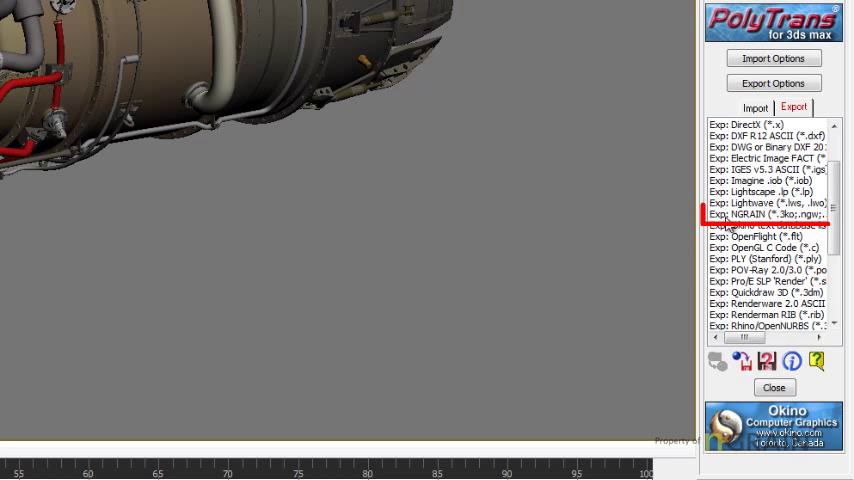
- Start an NGRAIN (*.3ko) export named SMART VRS Engine_1000.3ko
left_click(767, 214)
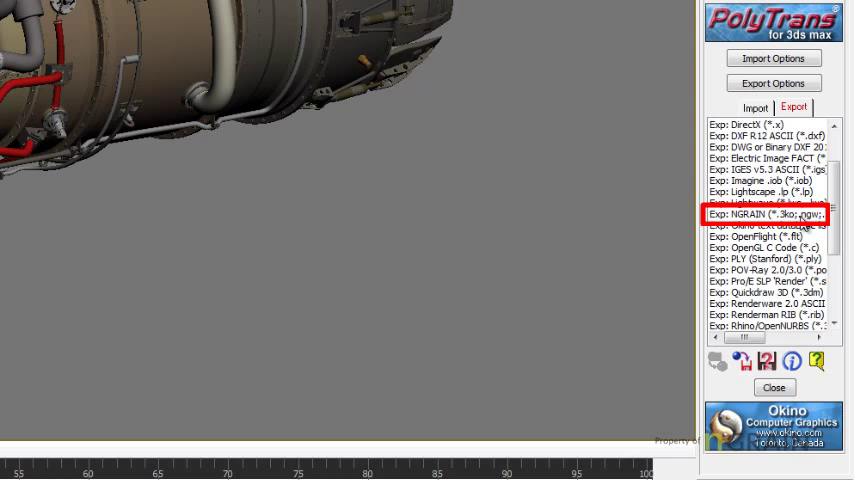
left_click(765, 214)
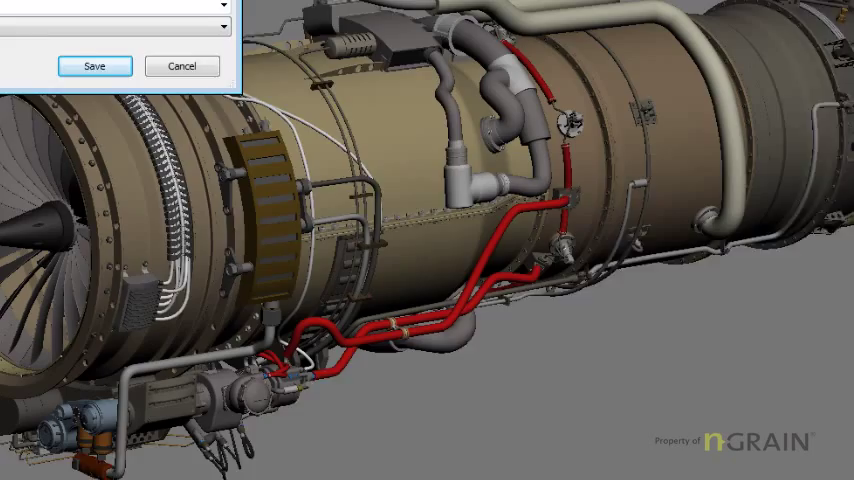
left_click(93, 65)
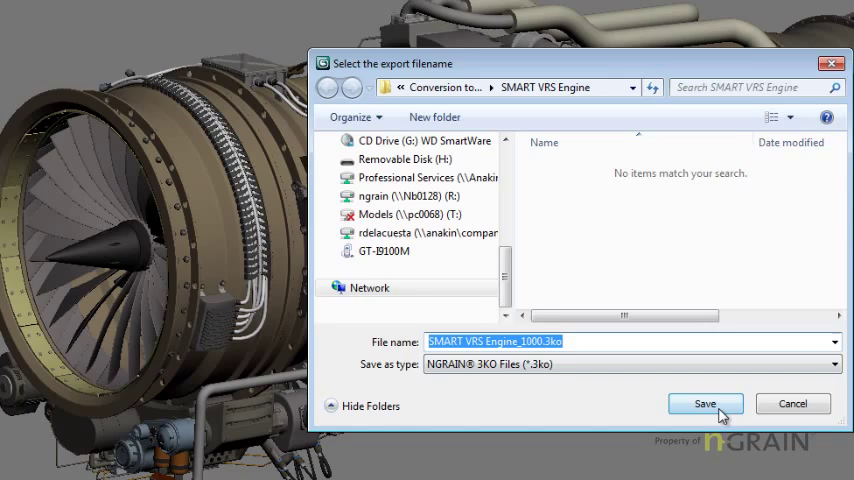
- Save the export file, then set the NGRAIN Export Filter dimension to 1000
left_click(705, 403)
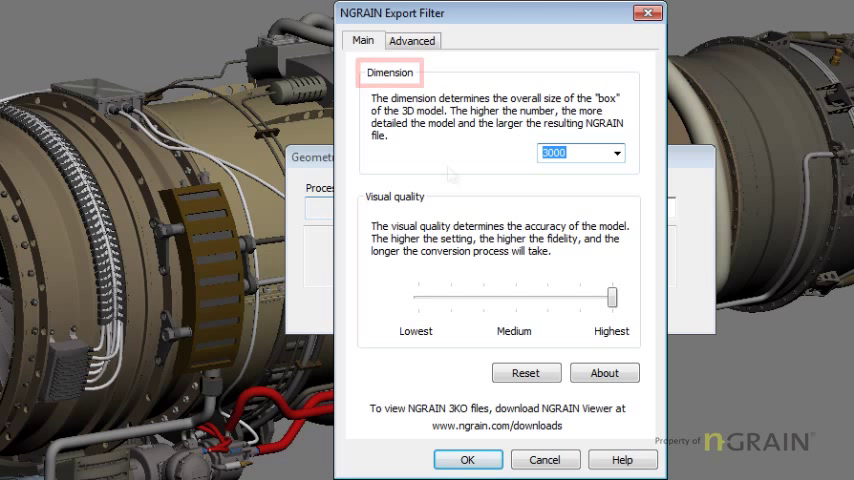
left_click(614, 153)
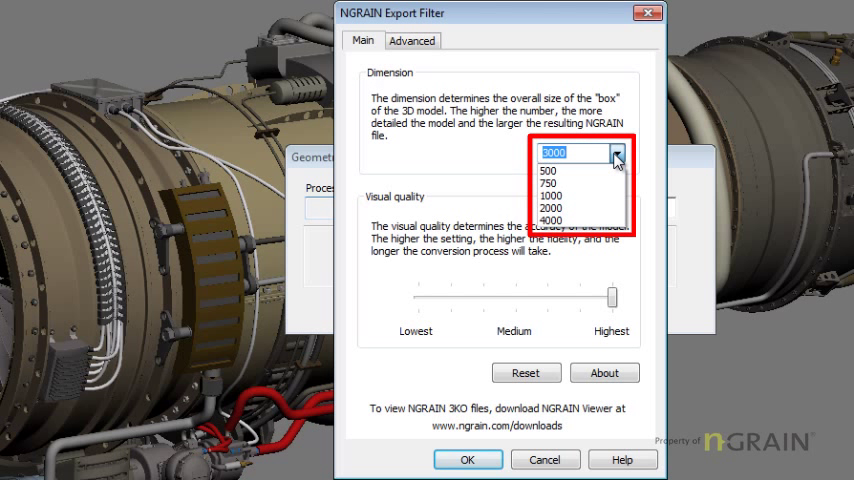
mouse_move(579, 185)
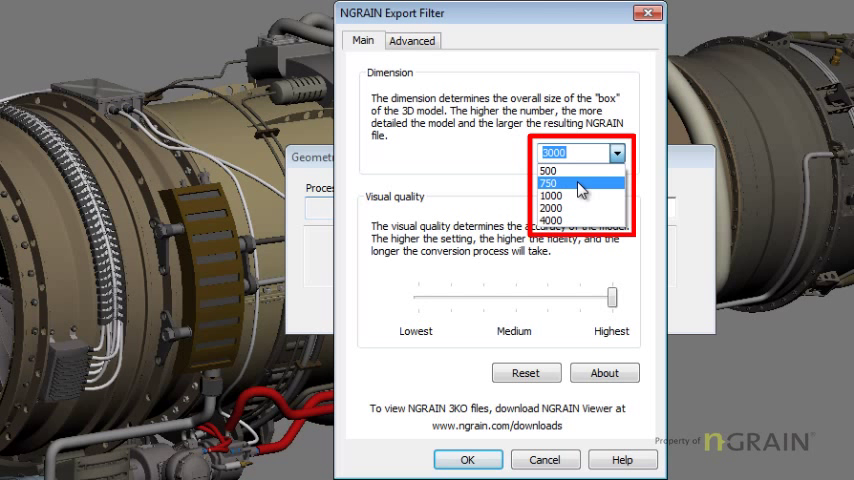
mouse_move(579, 195)
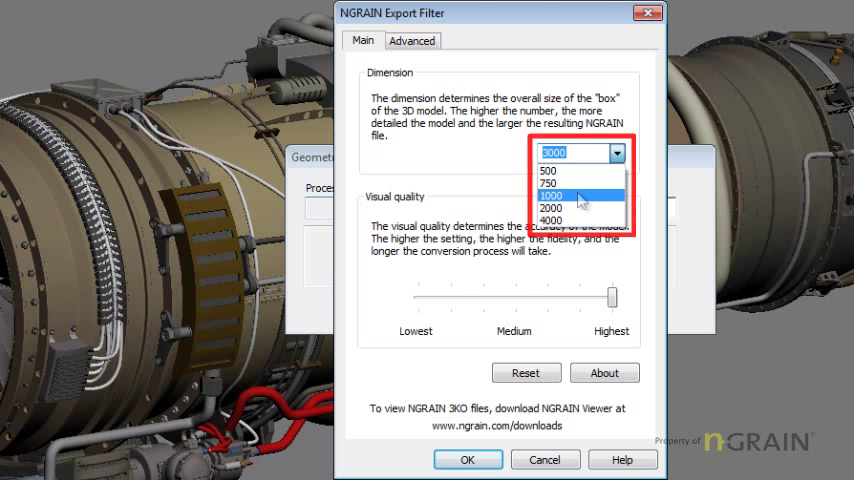
left_click(558, 194)
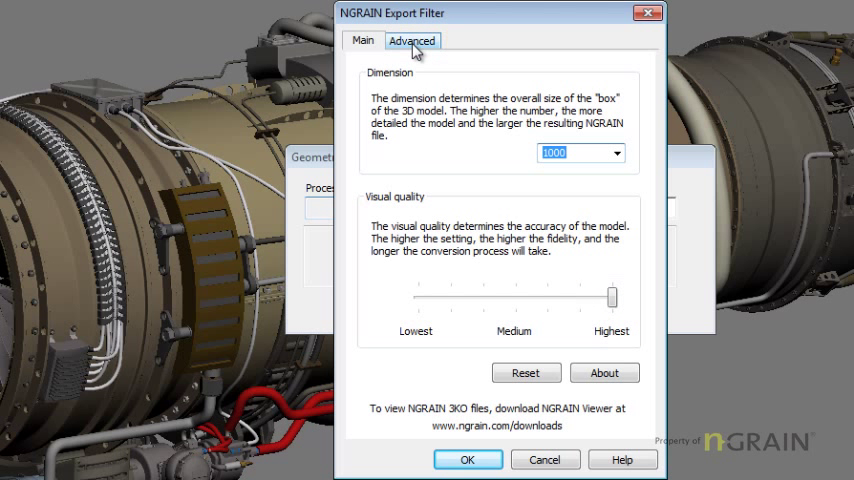
- In Advanced options, keep 3KO format and set multiresolution minimum 100 and maximum 1000
left_click(410, 40)
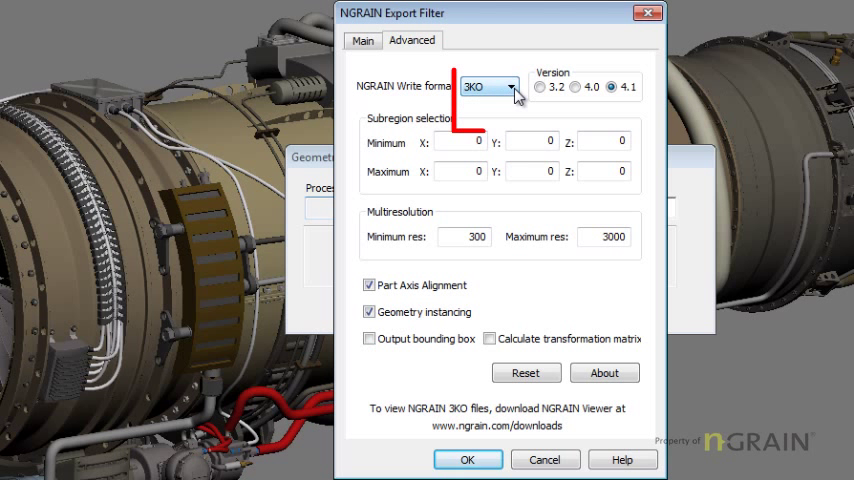
left_click(510, 88)
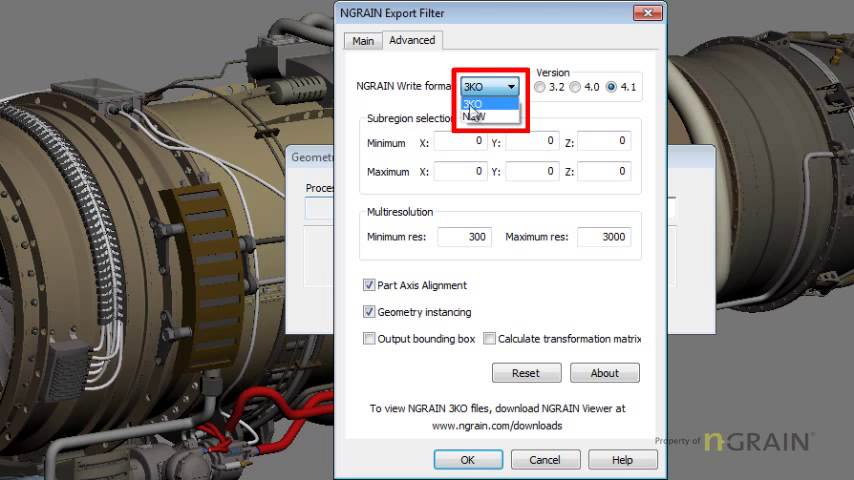
left_click(491, 100)
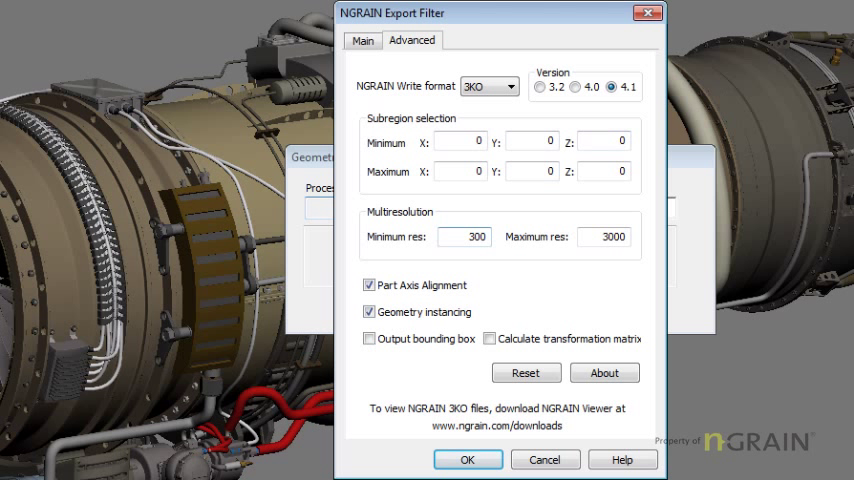
left_click(464, 237)
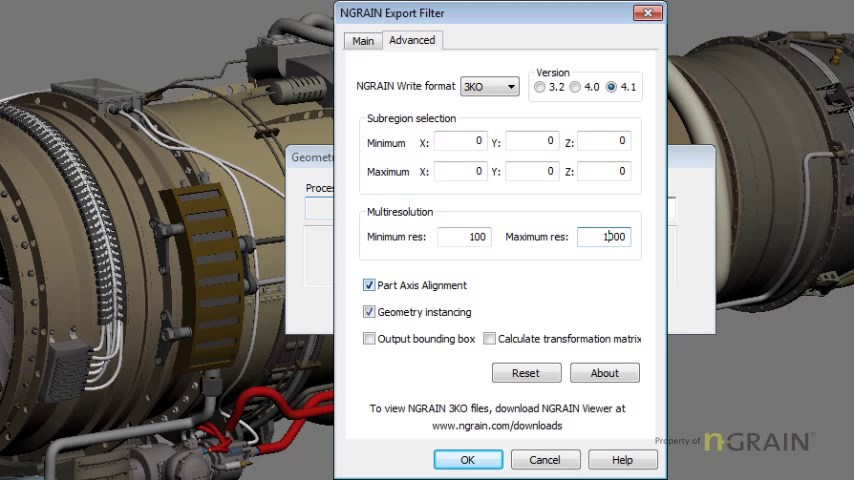
left_click(369, 285)
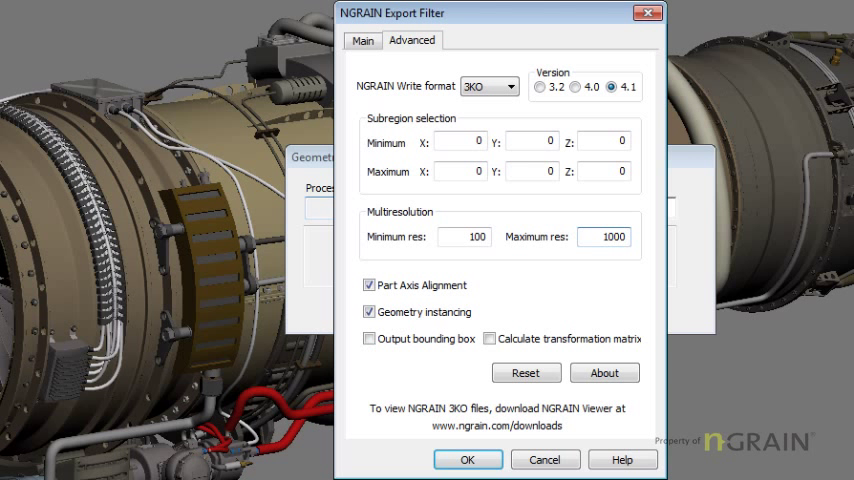
- Confirm the NGRAIN Export Filter settings and let the 3KO export finish
left_click(468, 460)
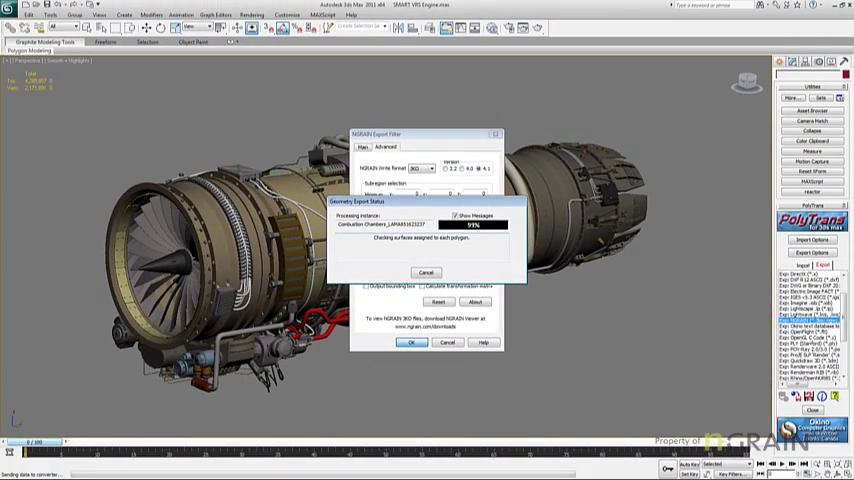
left_click(408, 342)
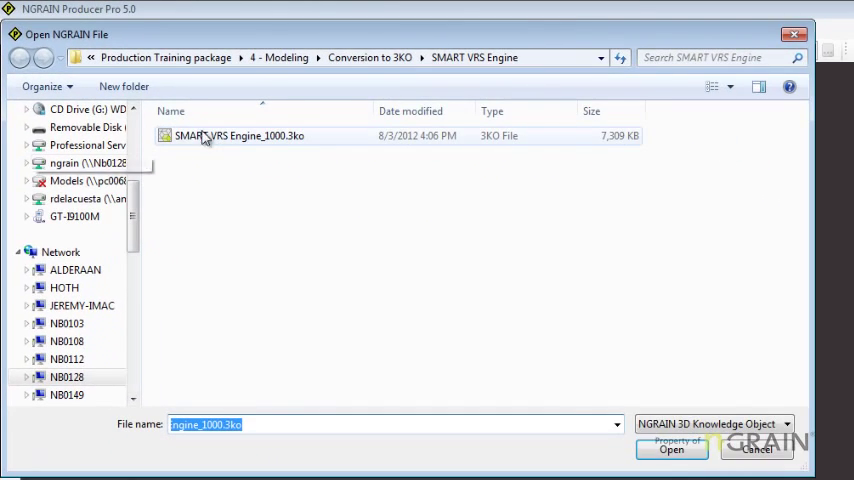
mouse_move(265, 135)
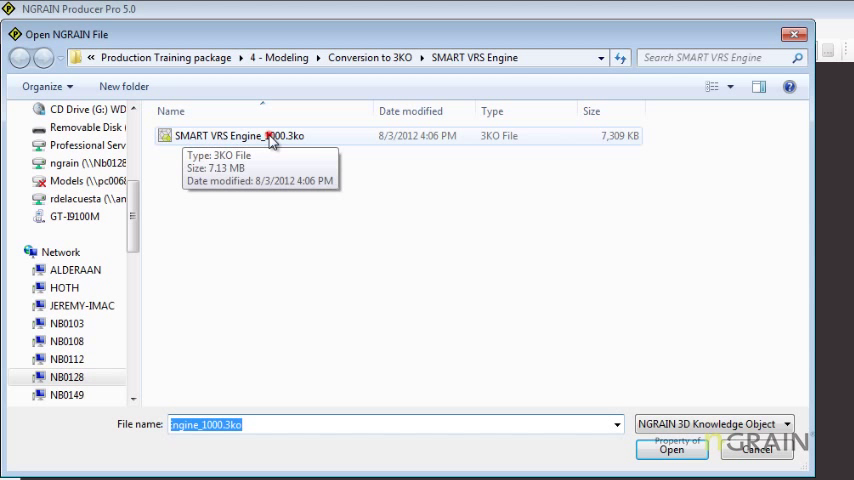
- Open SMART VRS Engine_1000.3ko from the Open NGRAIN File dialog
left_click(683, 452)
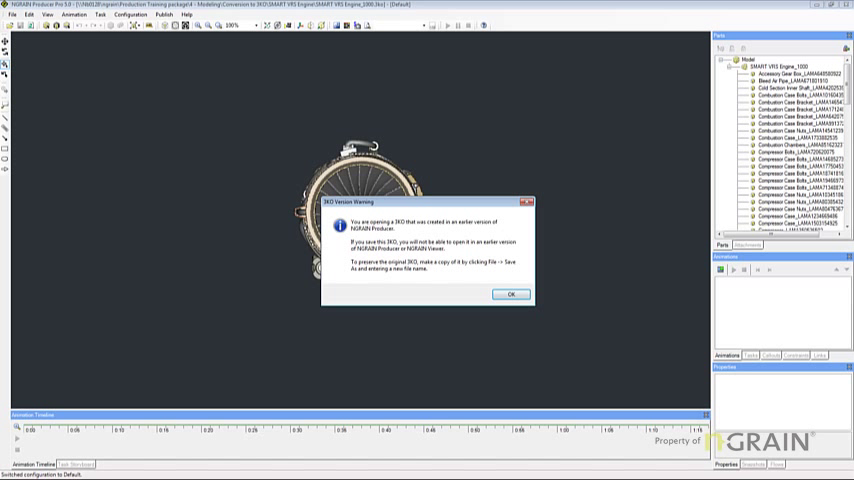
- Dismiss the 3KO Version Warning with OK
left_click(510, 294)
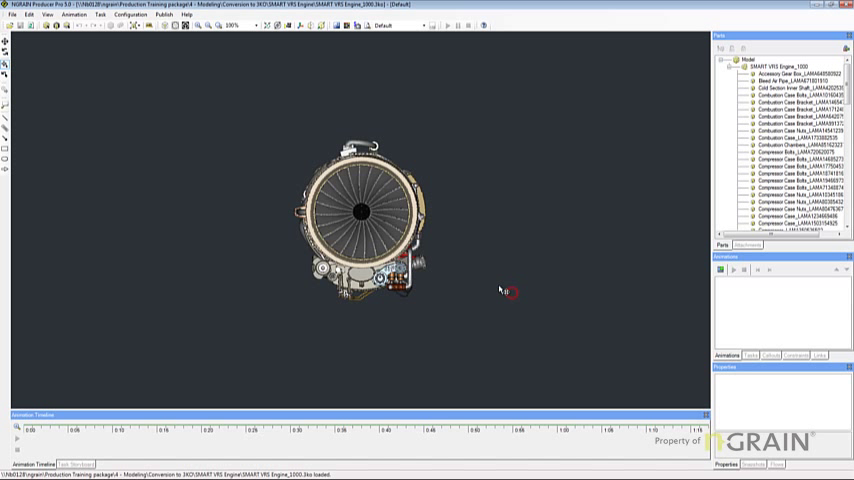
mouse_move(8, 57)
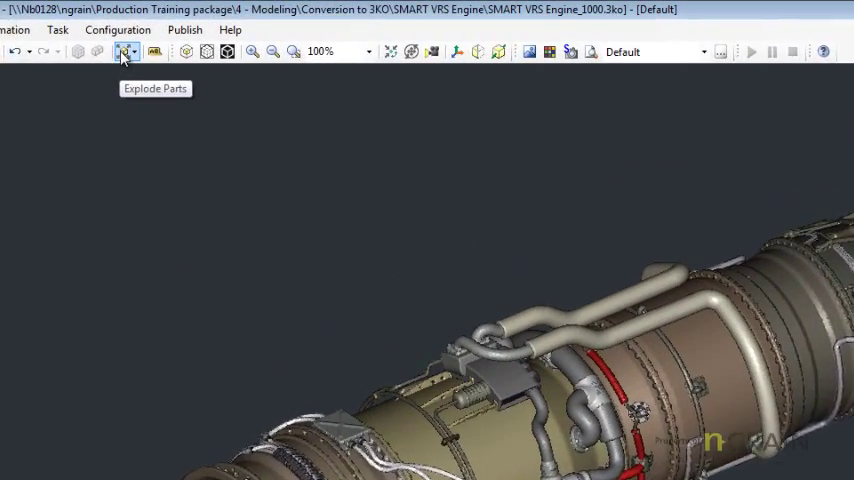
- Drag the Explode Parts slider to spread the engine parts widely
left_click(121, 55)
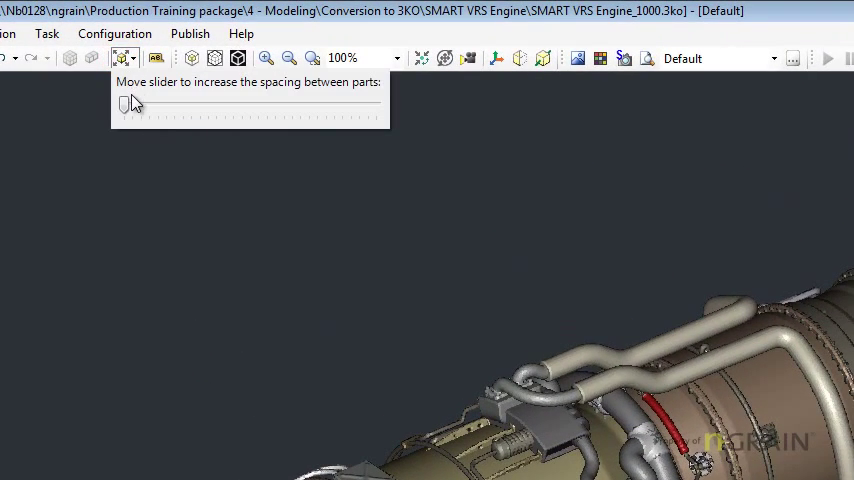
left_click_drag(125, 104, 170, 104)
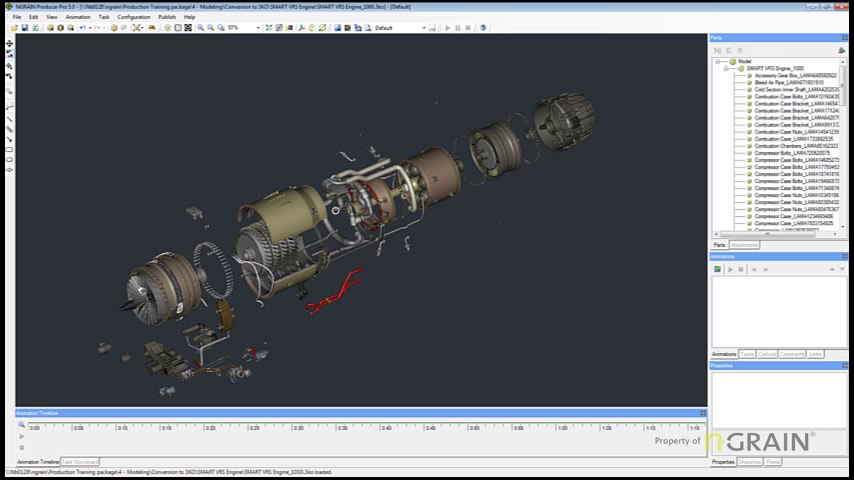
mouse_move(158, 302)
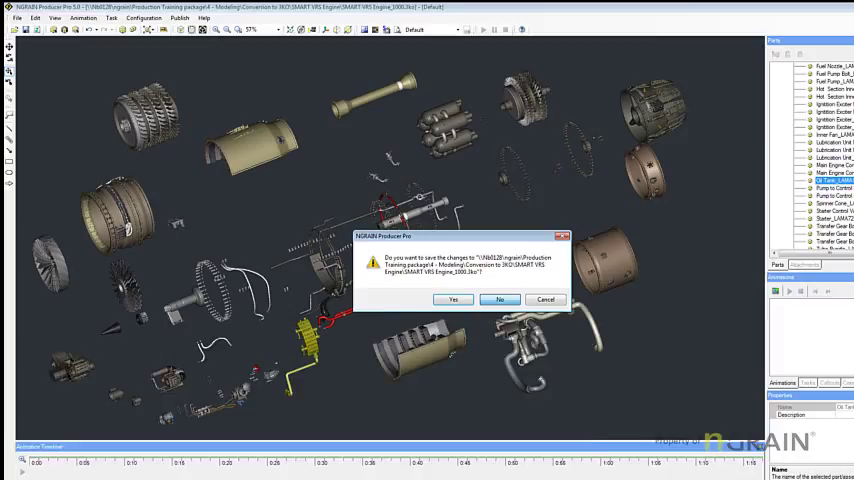
left_click(500, 299)
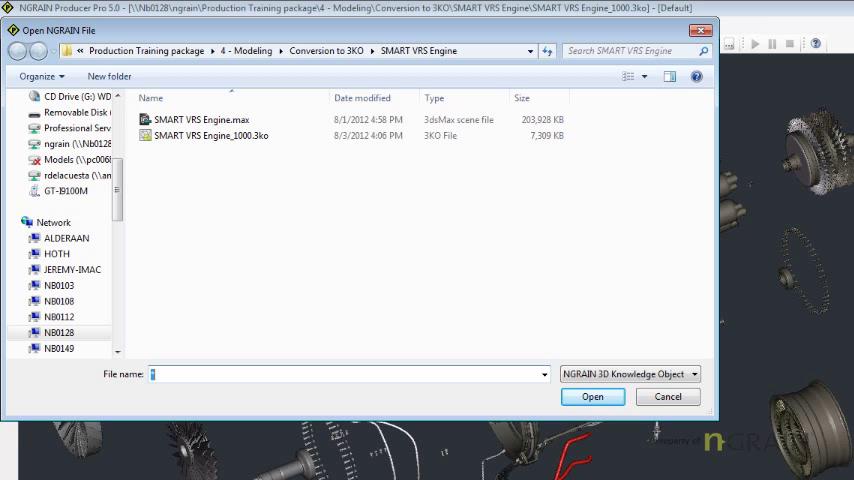
- Answer the save prompt and cancel the Open NGRAIN File dialog
left_click(203, 119)
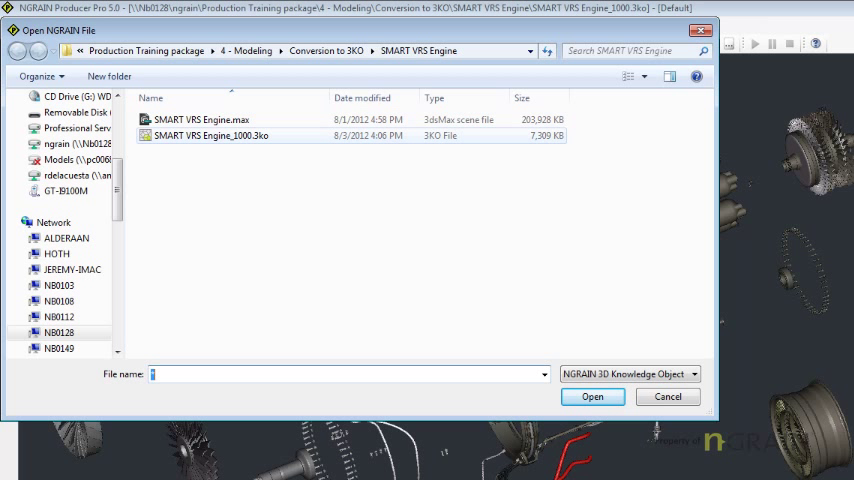
mouse_move(210, 135)
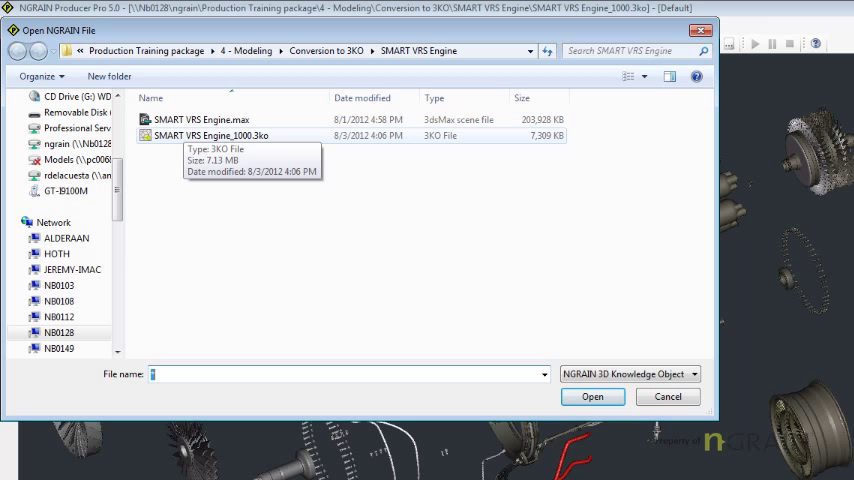
left_click(230, 135)
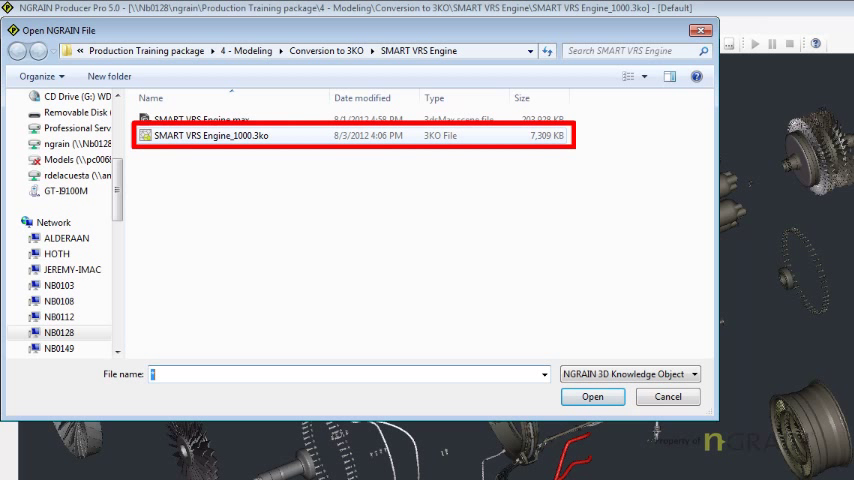
left_click(592, 396)
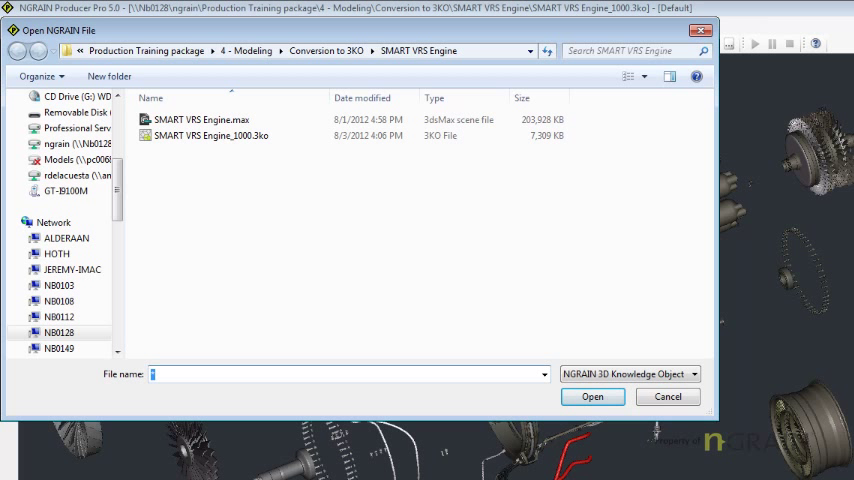
left_click(595, 396)
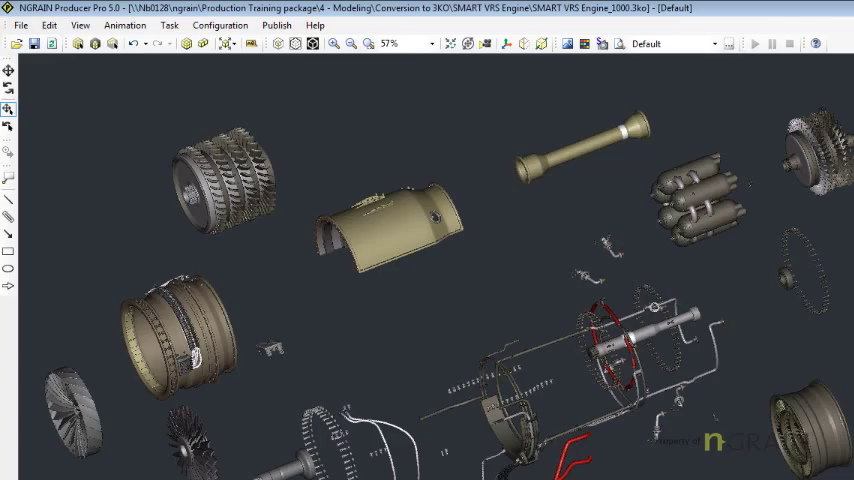